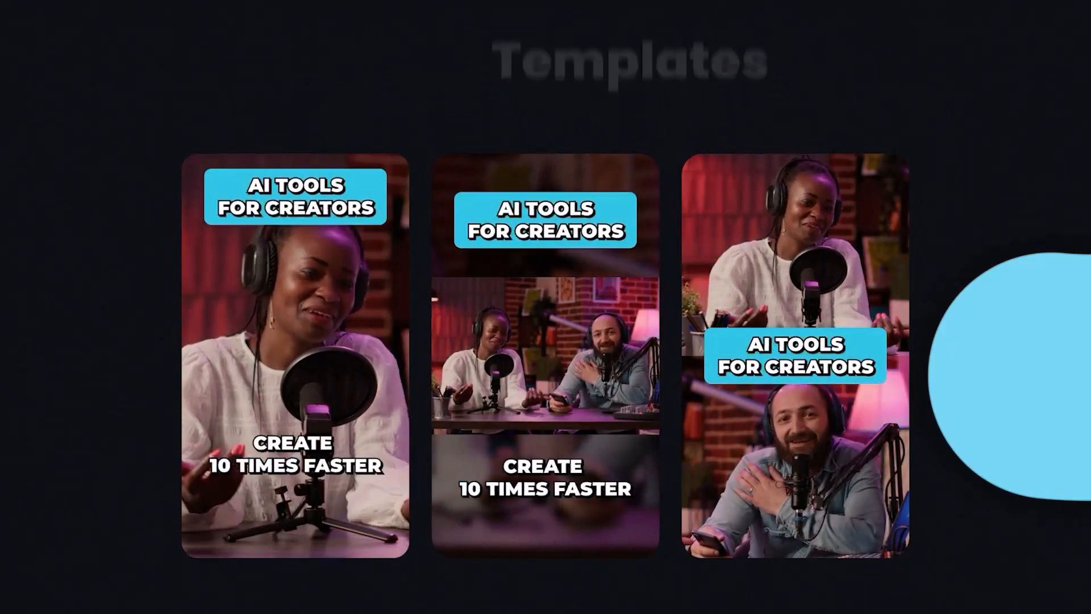
scroll(up, 3)
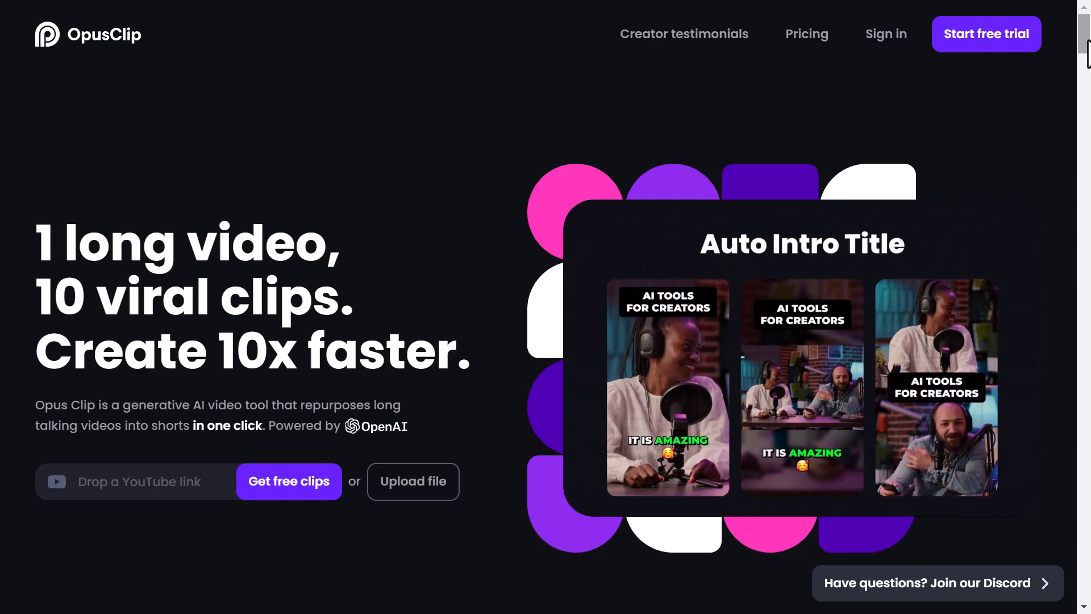
scroll(down, 3)
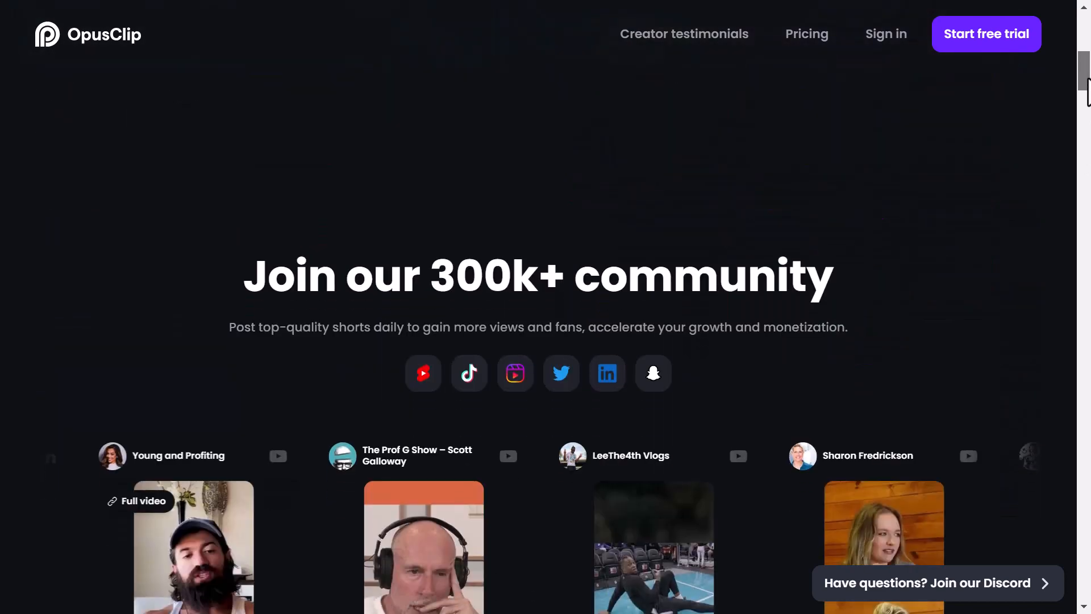
scroll(down, 3)
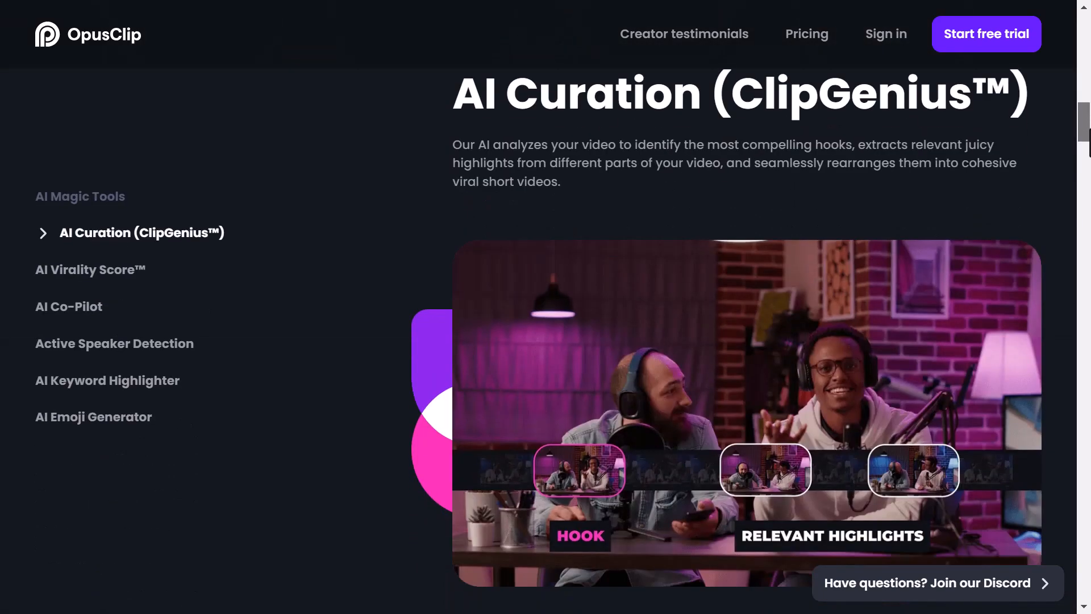
click(90, 270)
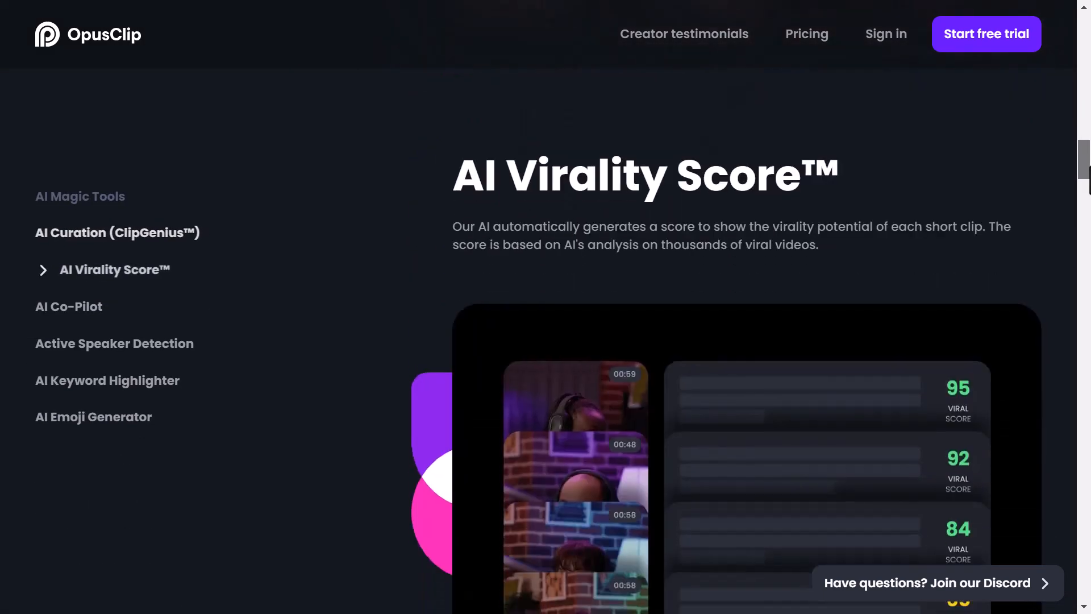
scroll(down, 3)
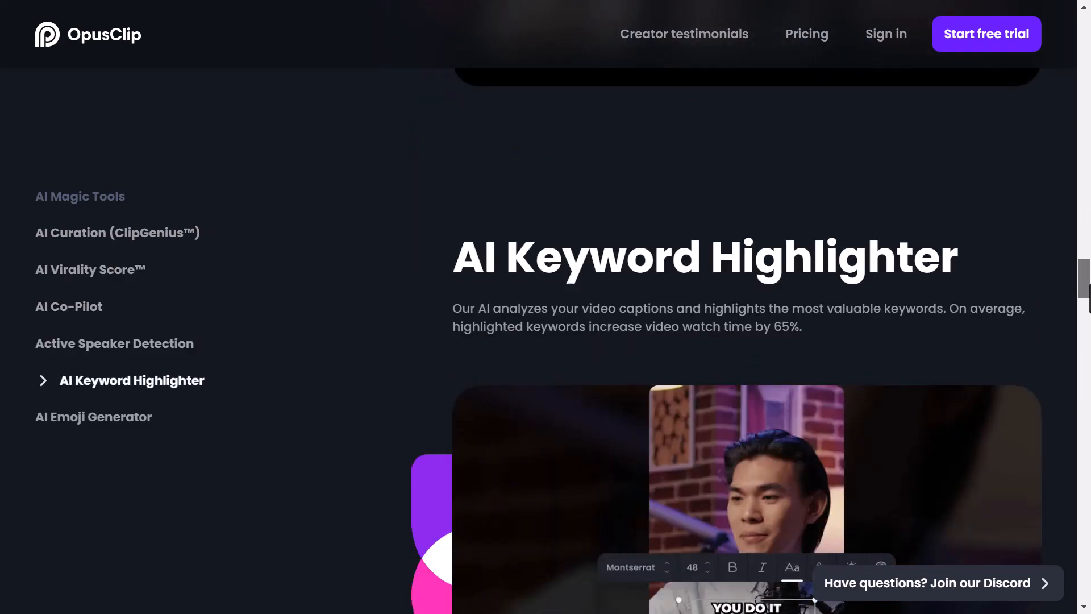
scroll(down, 3)
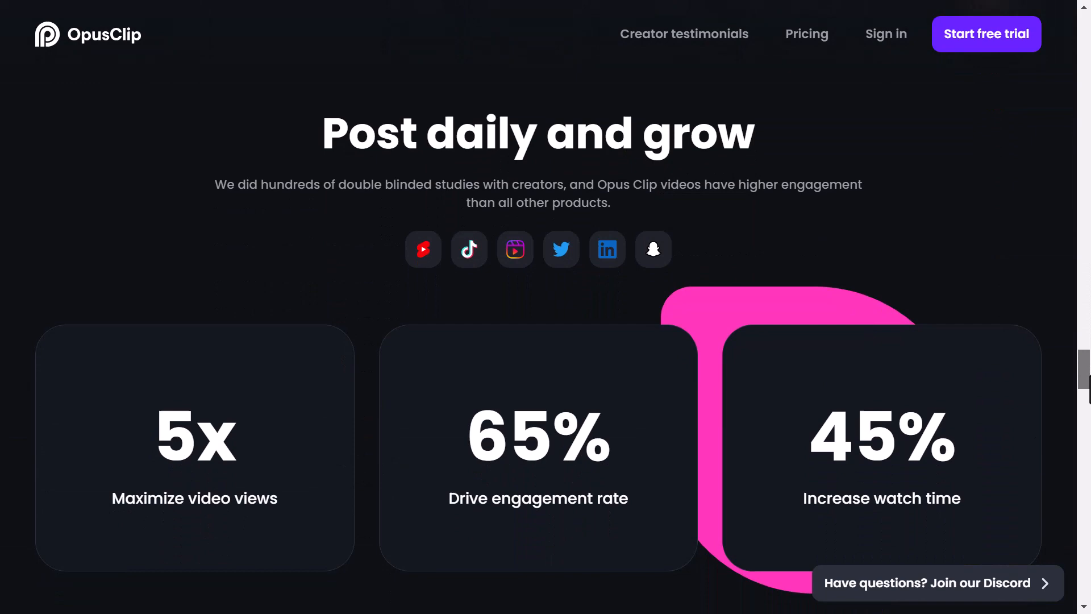
scroll(down, 3)
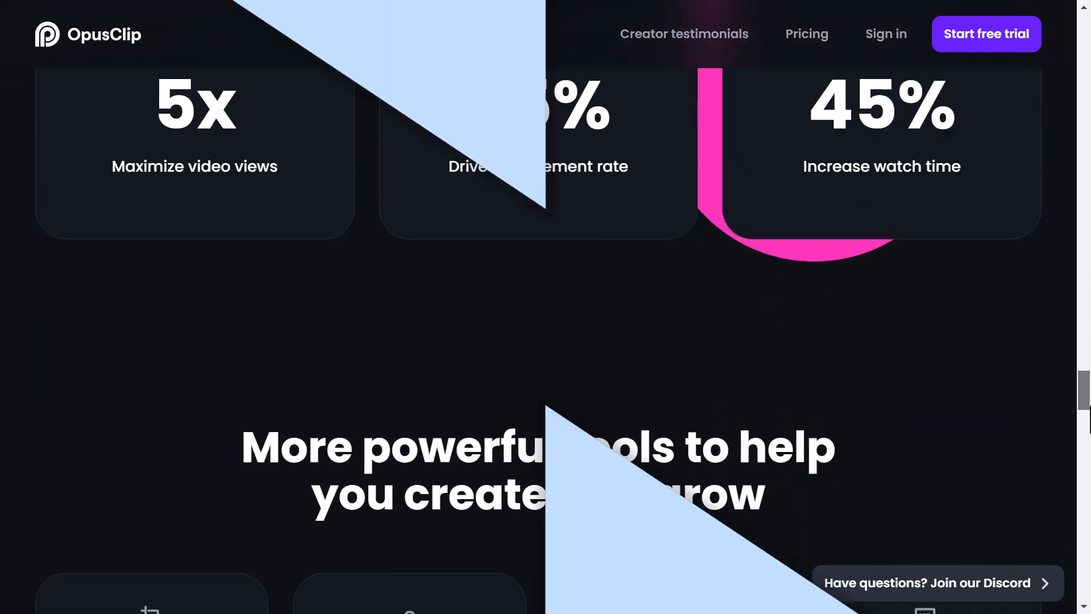
scroll(up, 3)
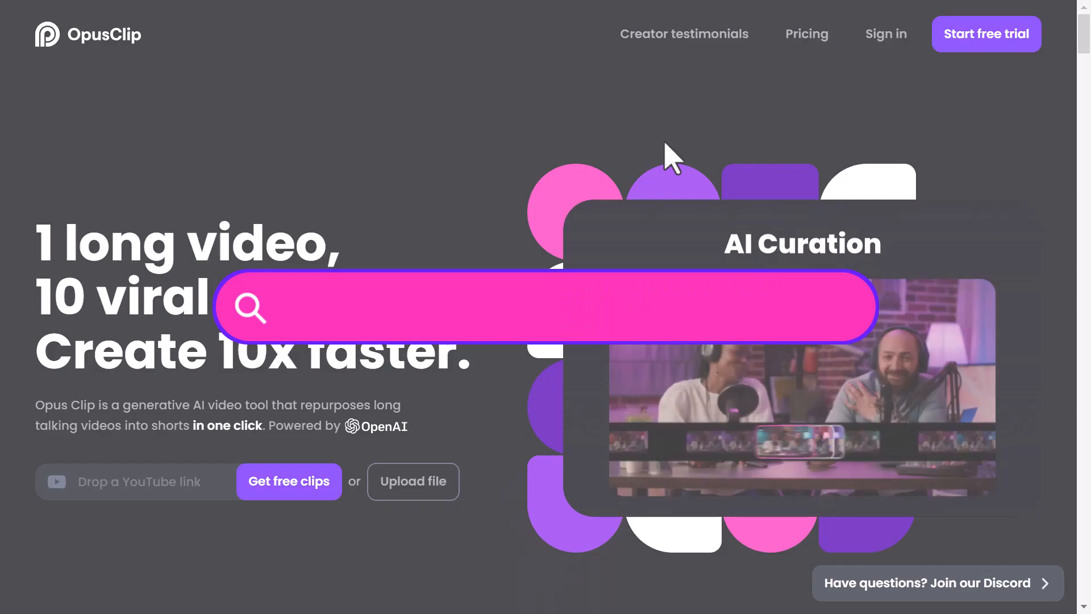
text(www.opus.pro)
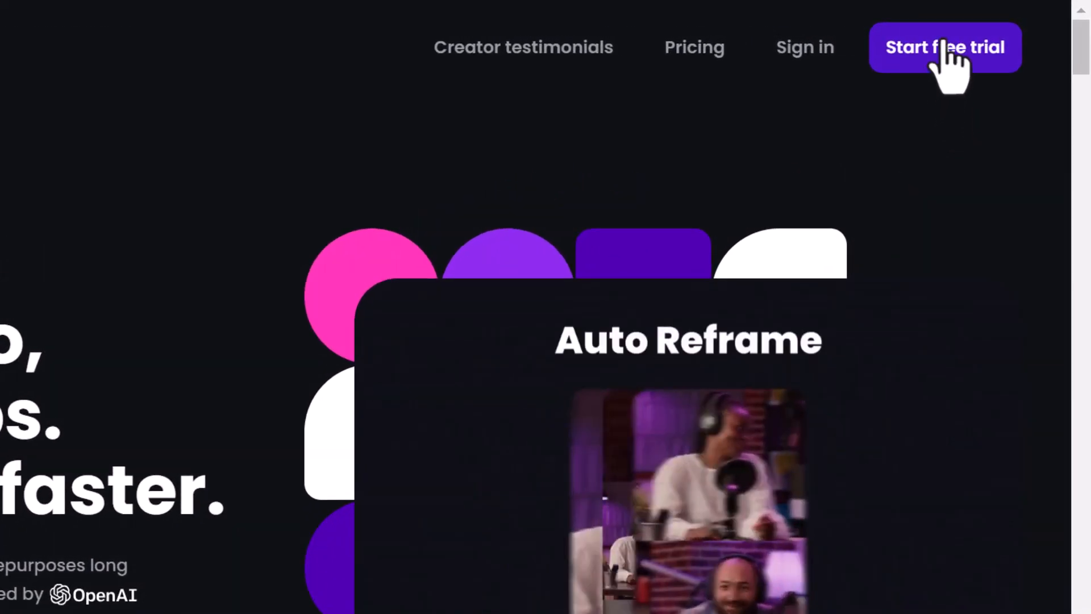
Step: Start the free trial and sign in with a Google account to reach the dashboard
click(945, 47)
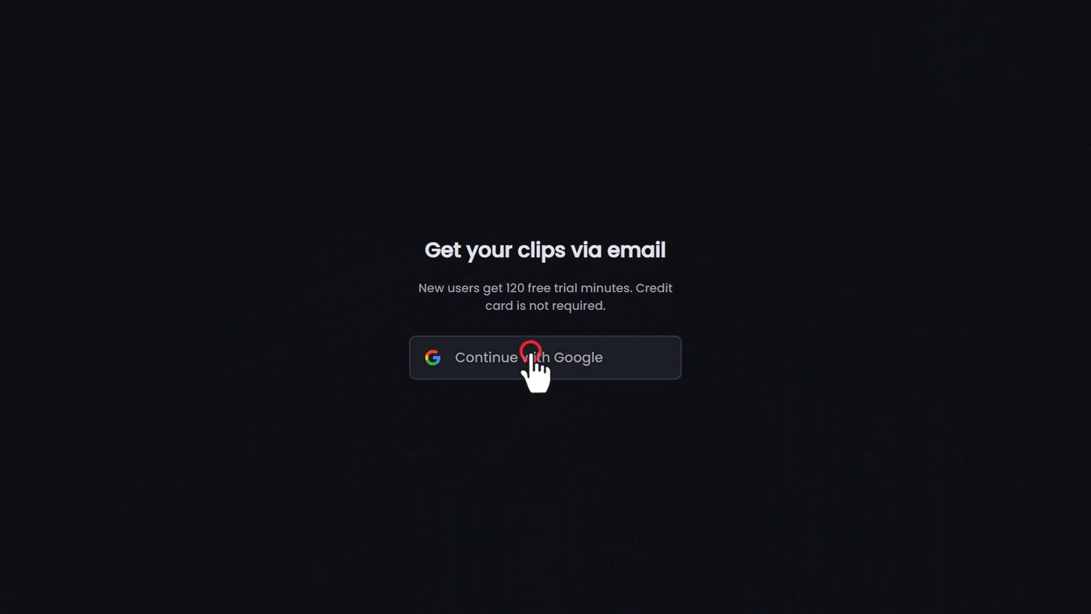
click(545, 357)
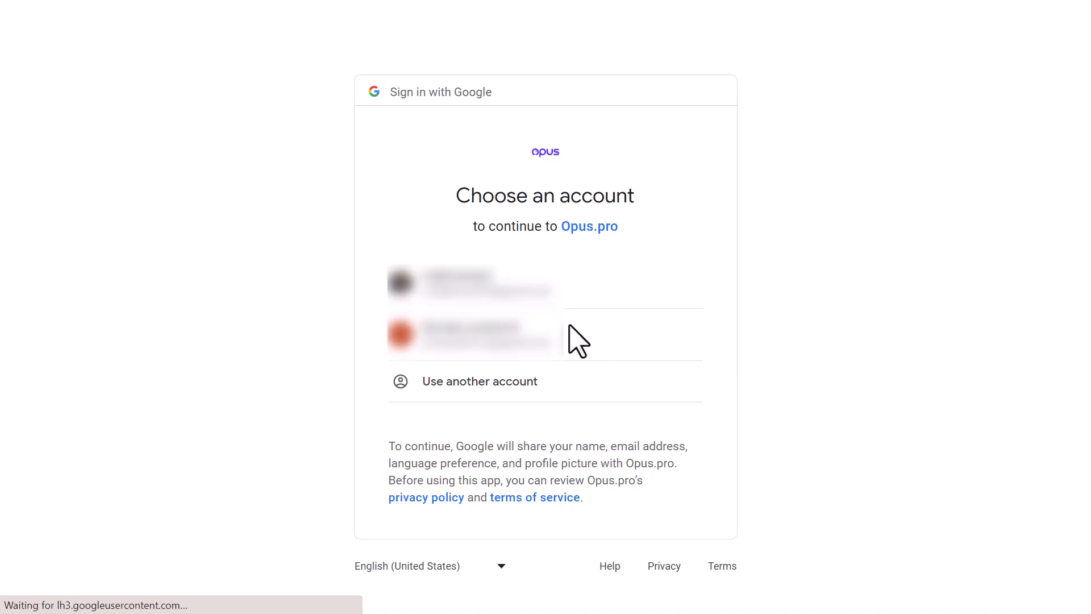
click(473, 334)
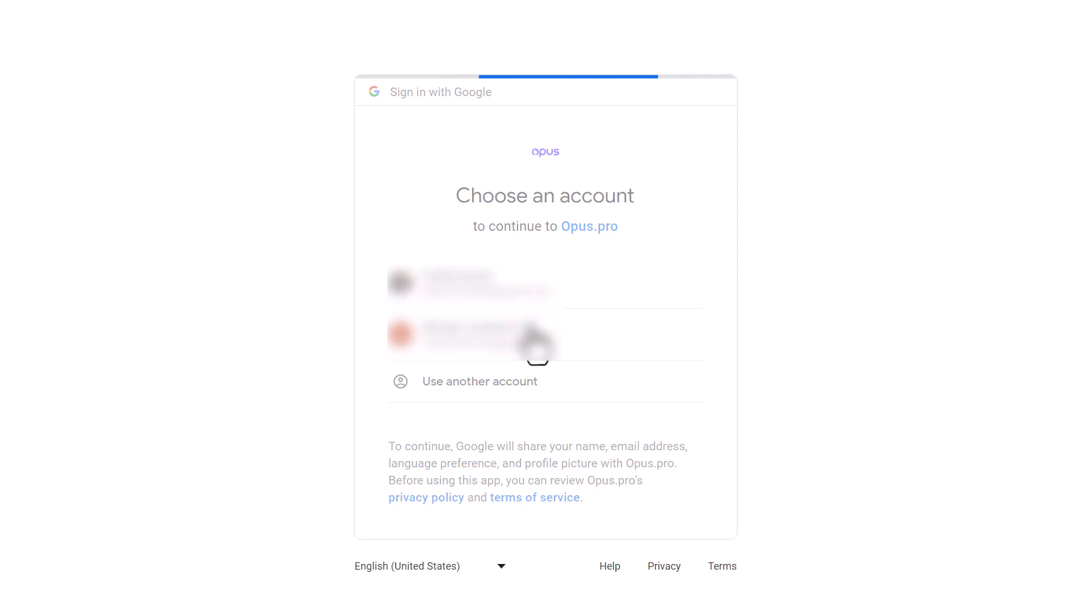
click(470, 333)
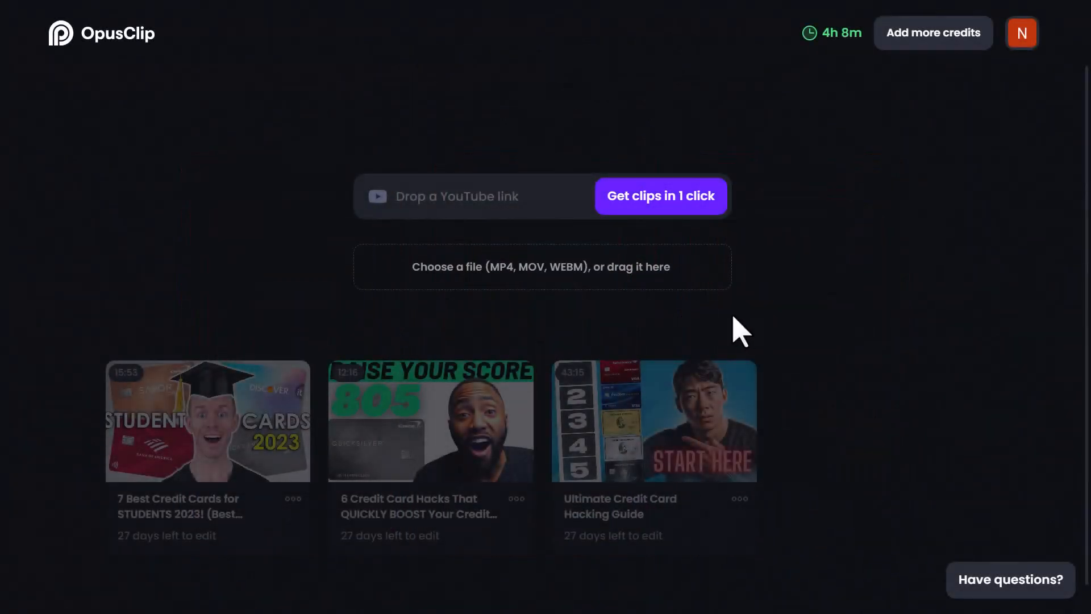
mouse_move(734, 333)
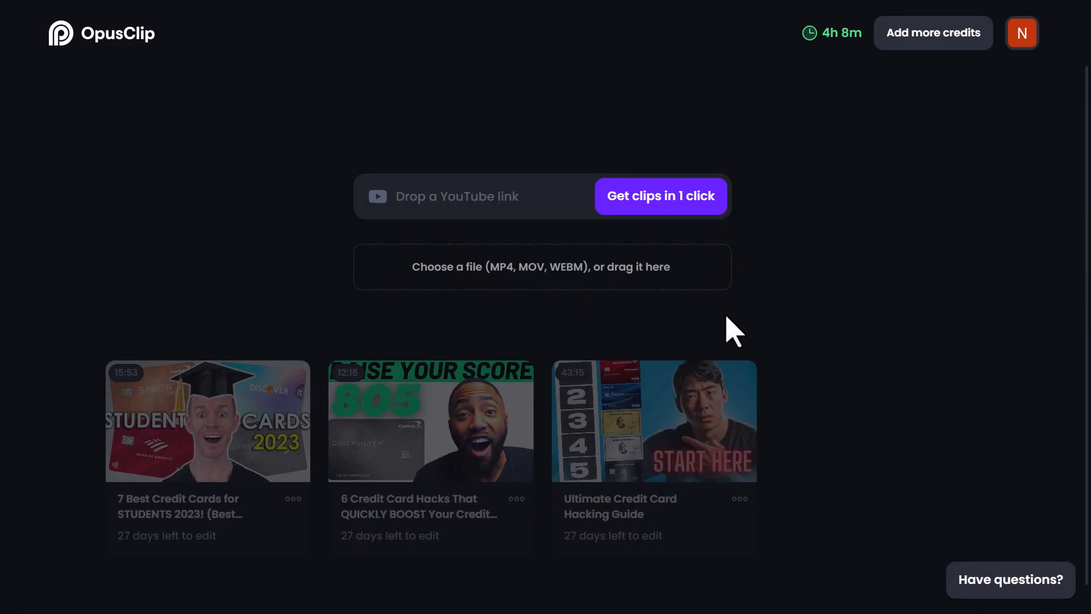
mouse_move(687, 333)
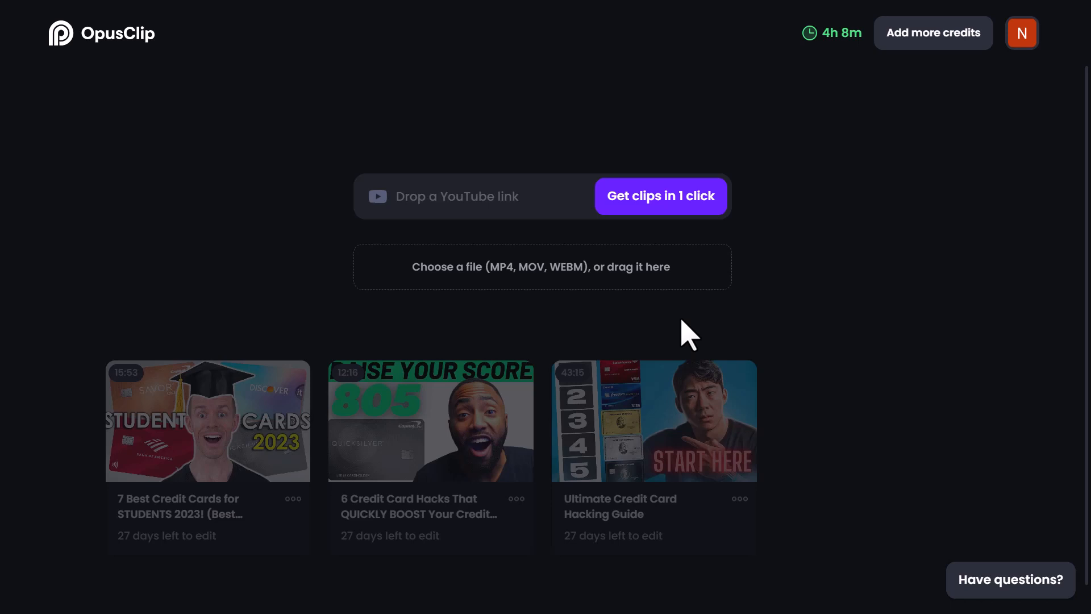
Step: Paste the YouTube video URL into the 'Drop a YouTube link' field
click(488, 196)
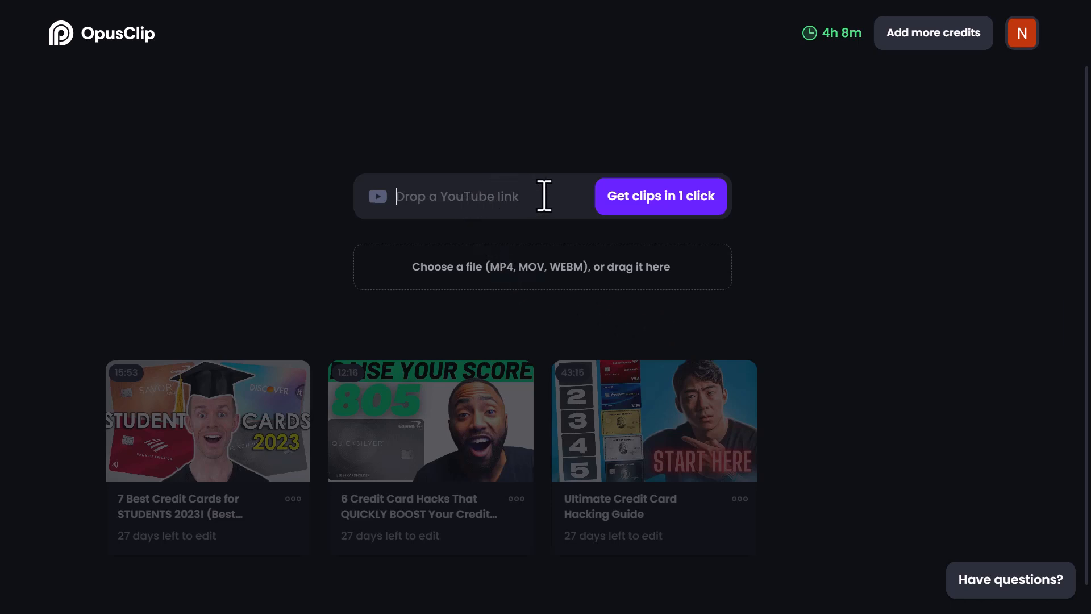
mouse_move(570, 288)
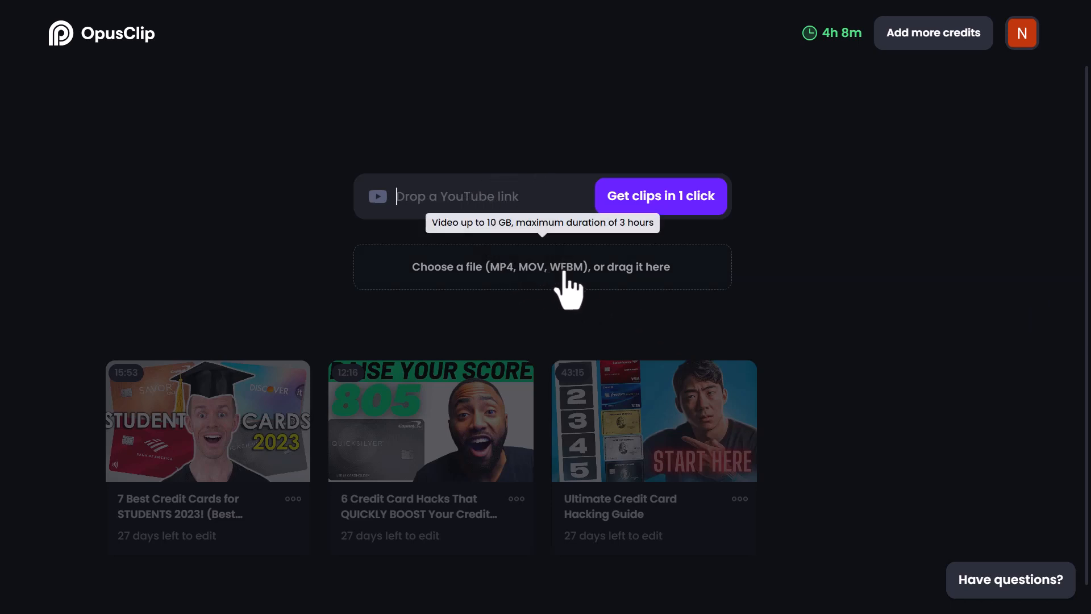
click(659, 195)
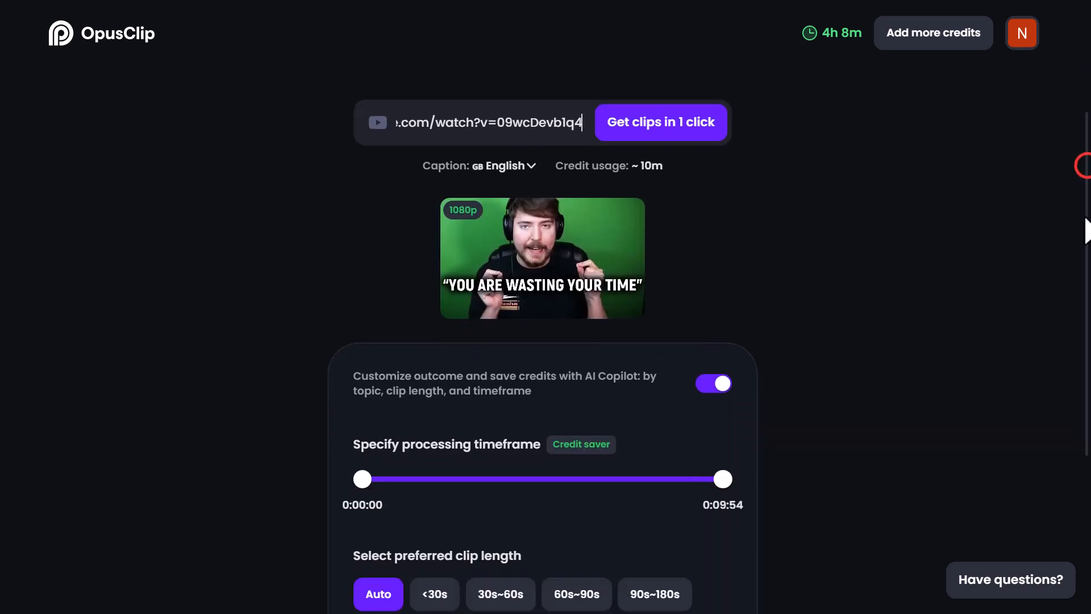
Step: Set preferred clip length to 30s~60s and generate clips from the MrBeast video
scroll(down, 3)
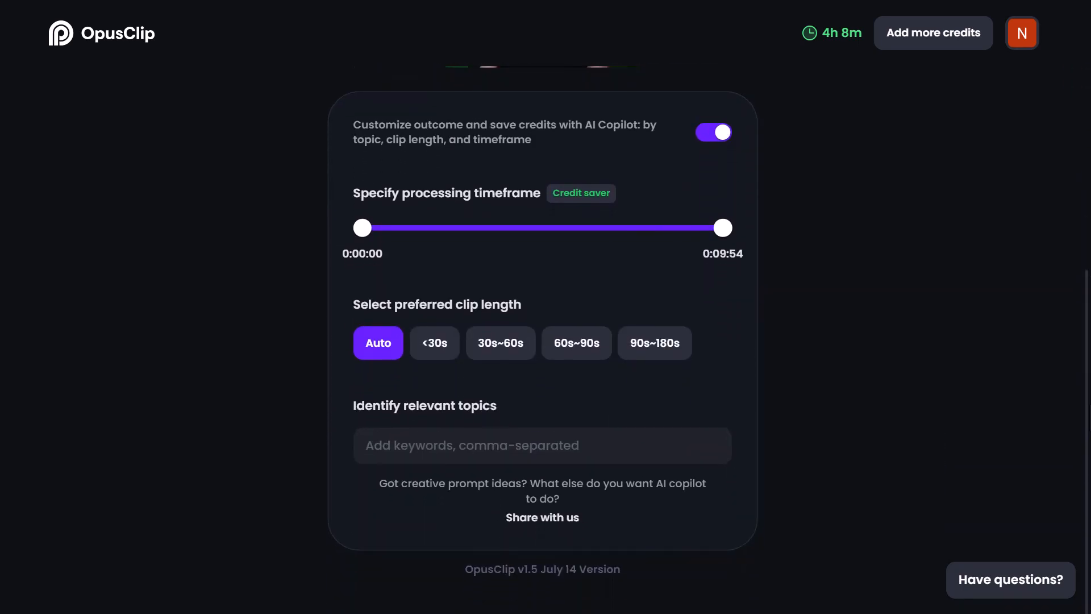
click(500, 342)
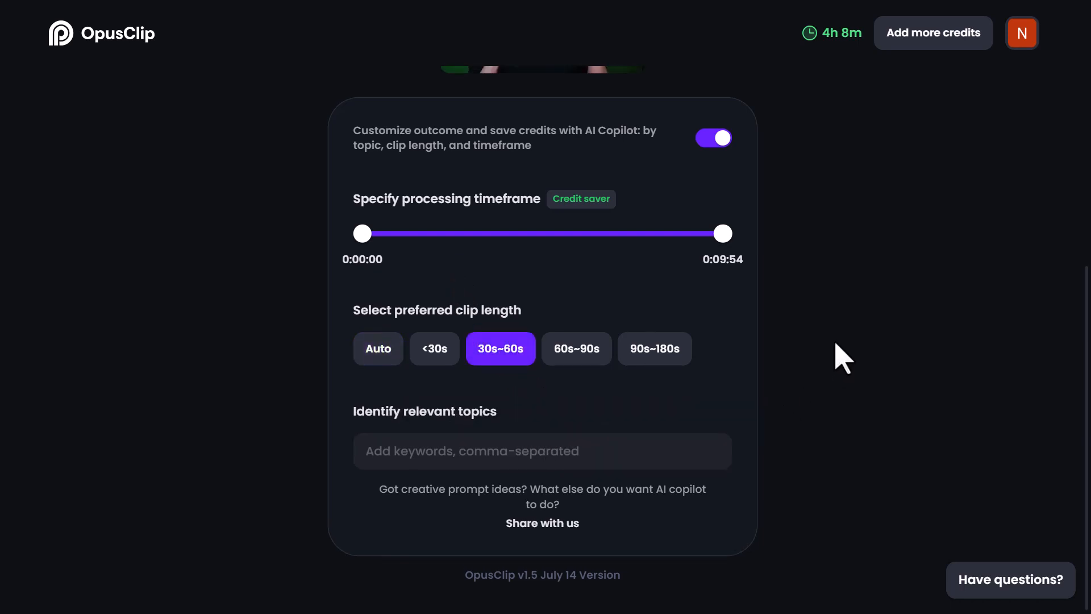
scroll(up, 3)
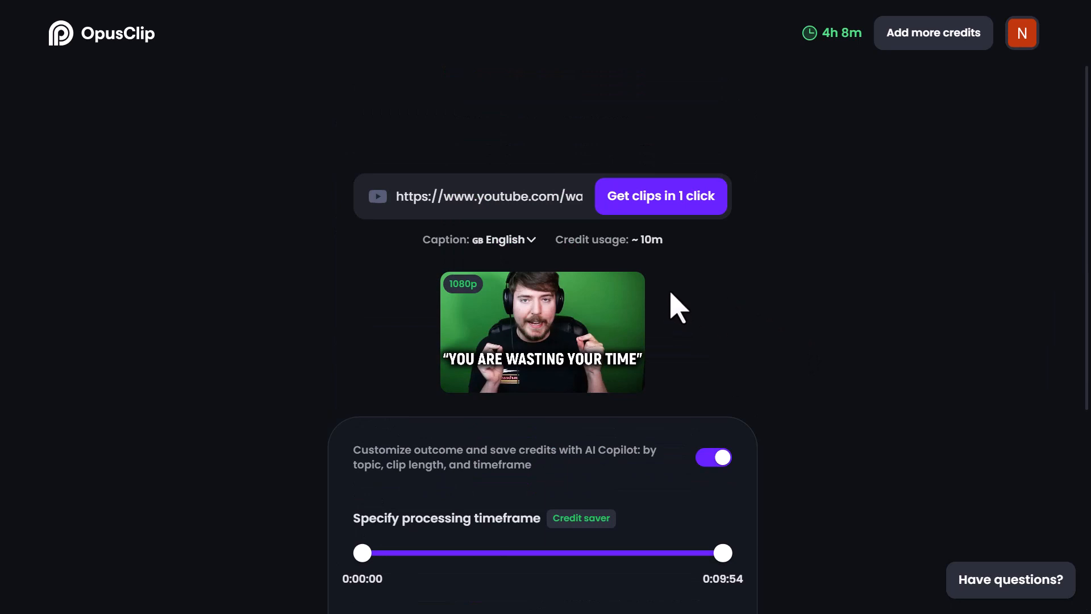
click(661, 196)
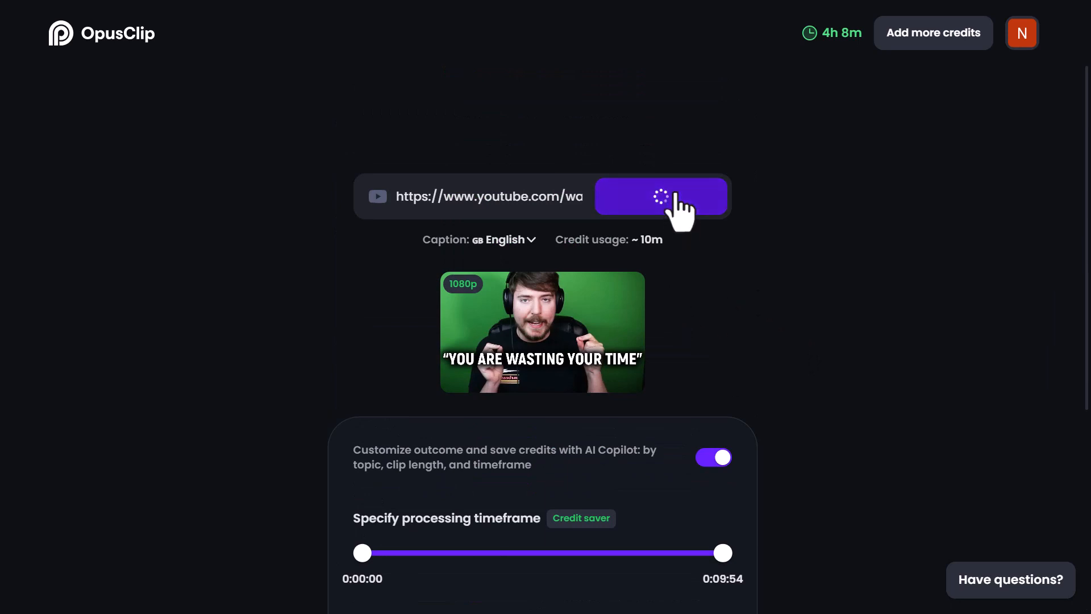
click(661, 197)
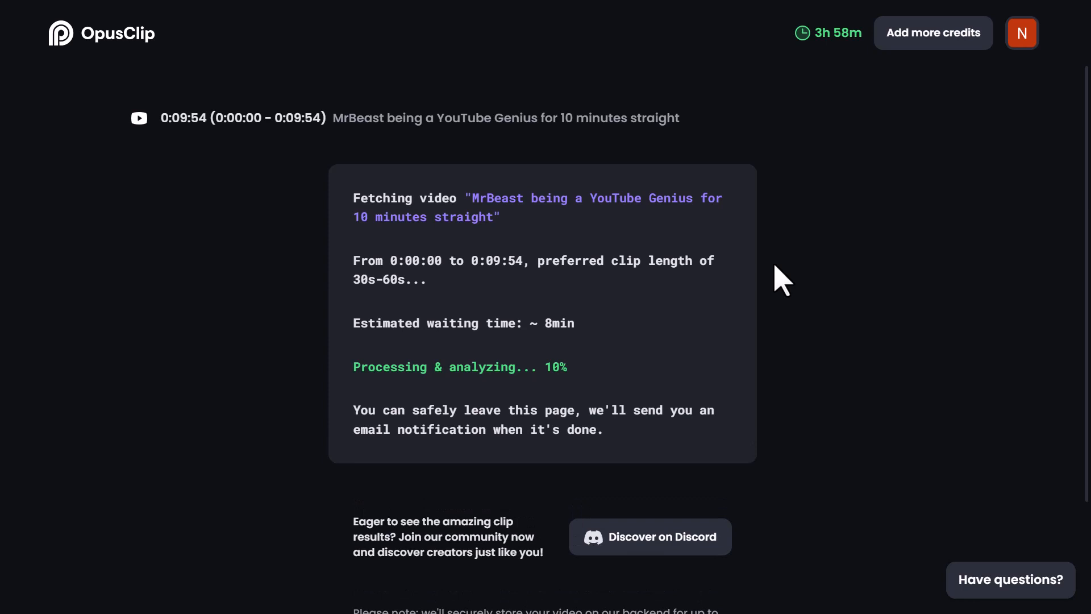
scroll(down, 3)
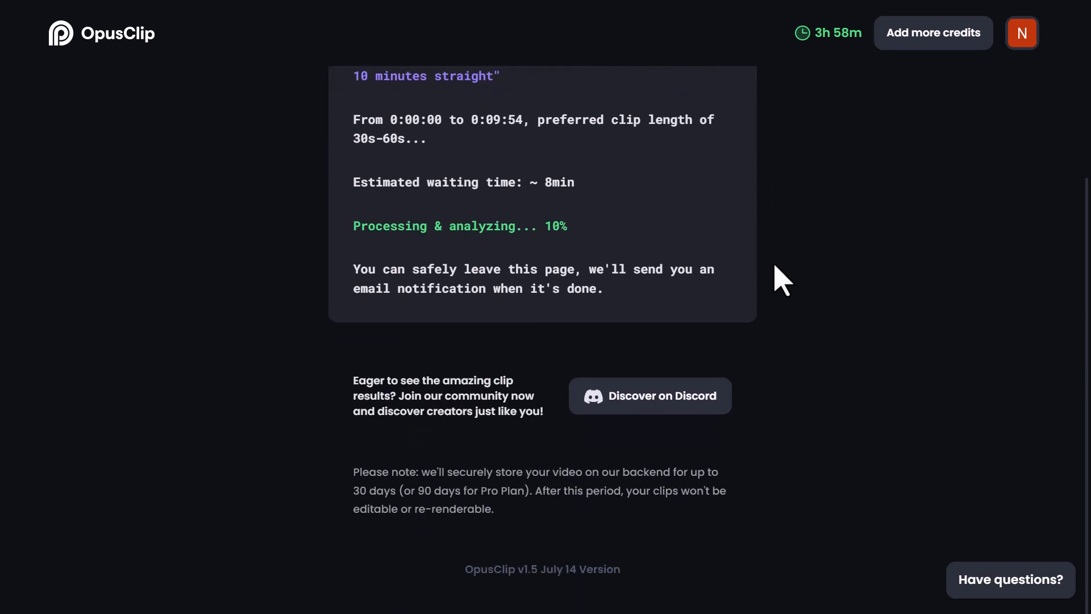
scroll(up, 3)
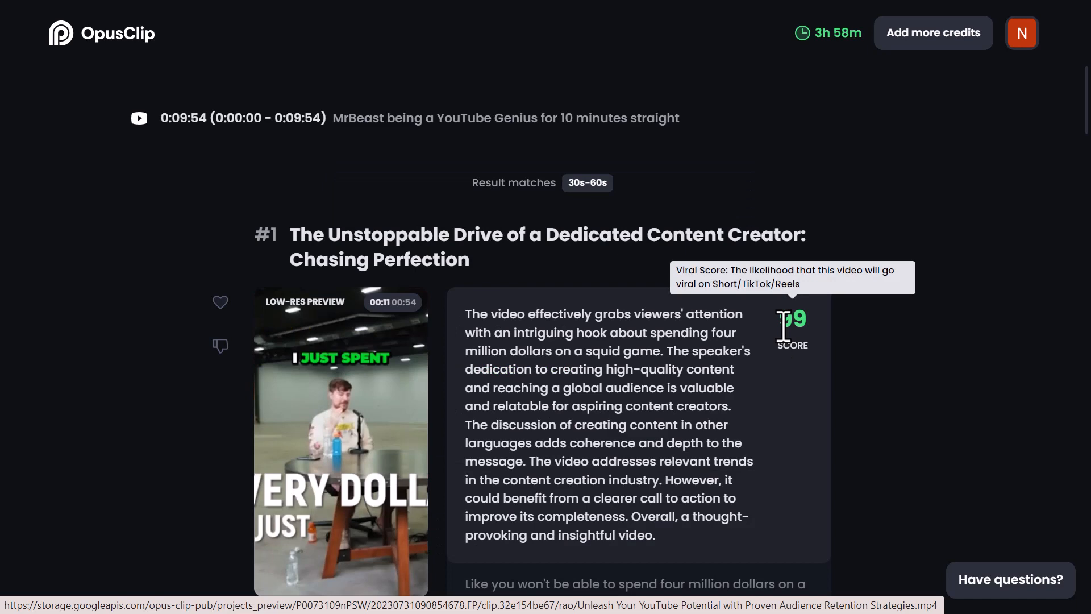
Step: Open clip #1 from the results list in the clip editor
scroll(down, 3)
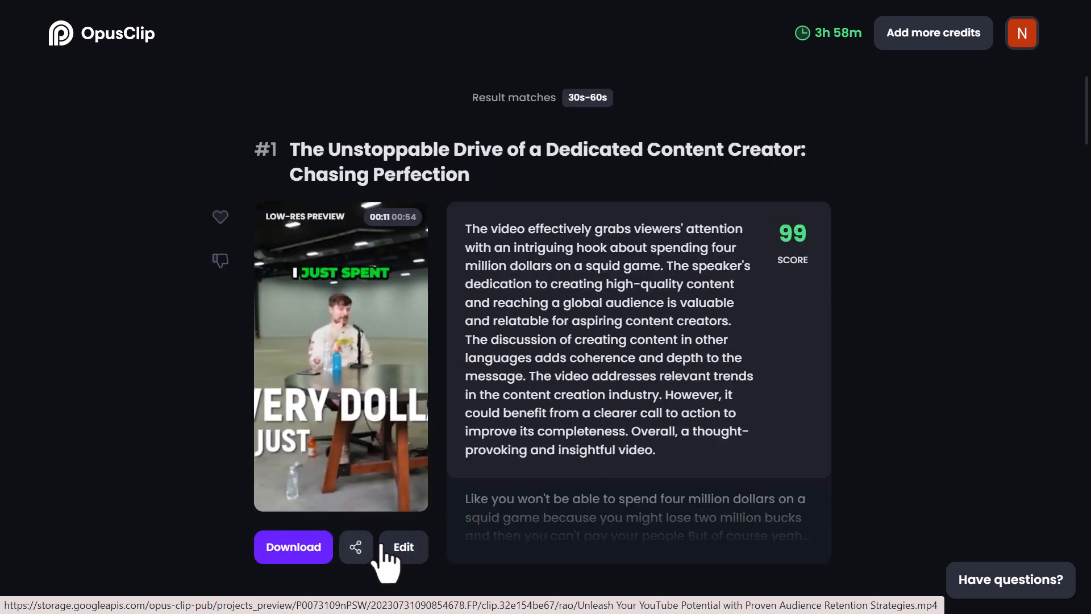
mouse_move(402, 547)
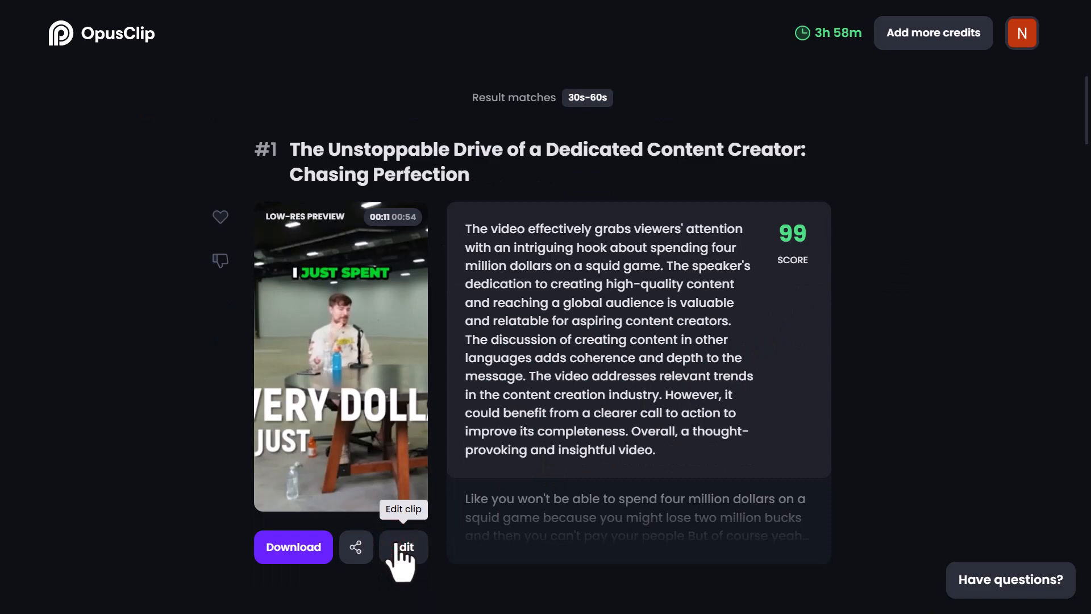
click(402, 547)
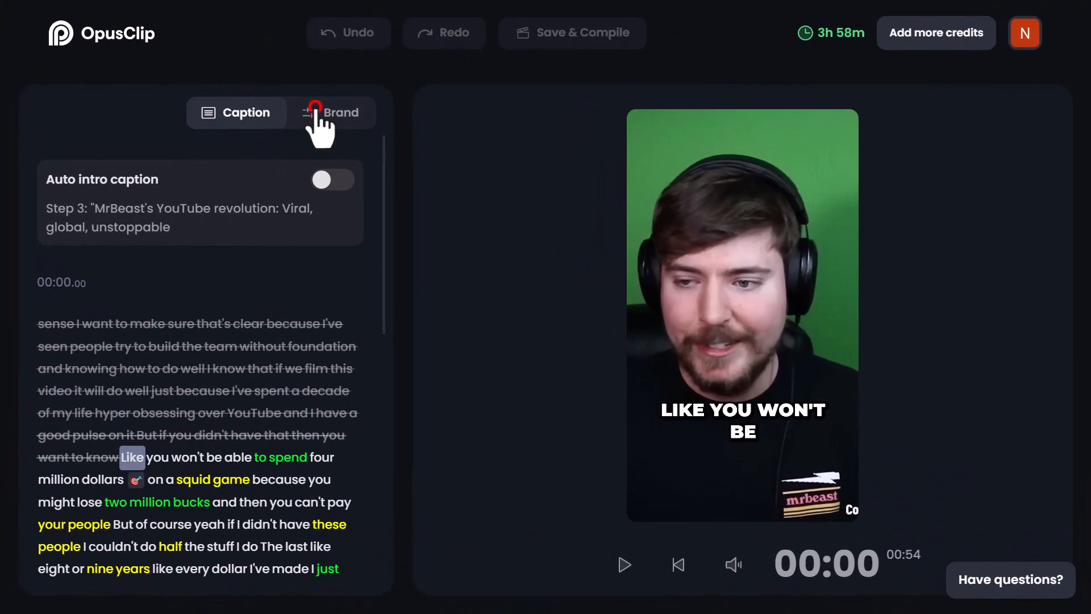
Step: In Brand settings set caption position to Bottom, then Save & Compile the clip
click(332, 112)
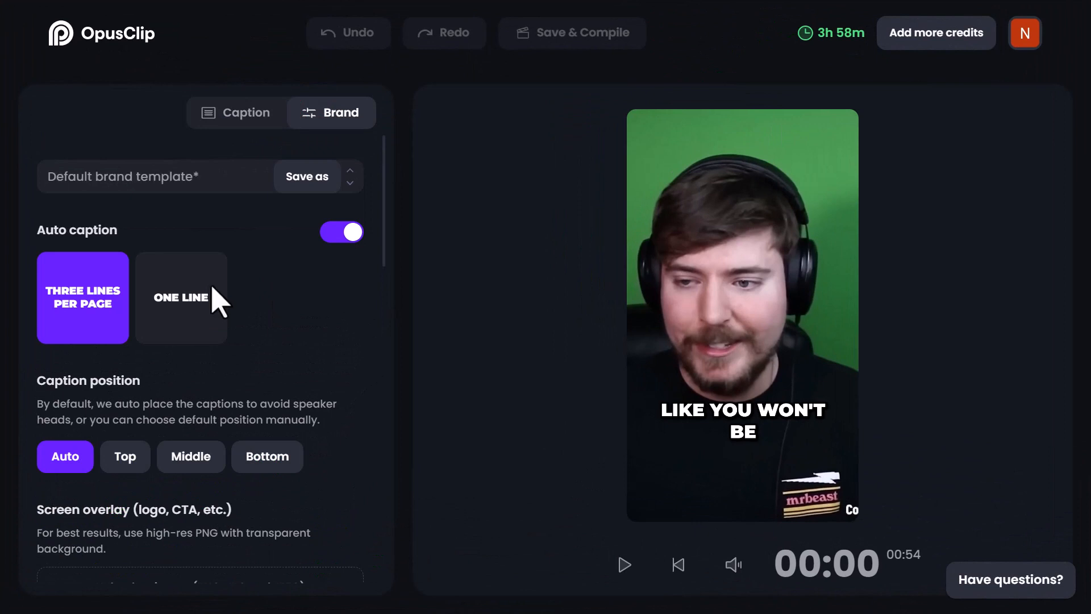
scroll(down, 3)
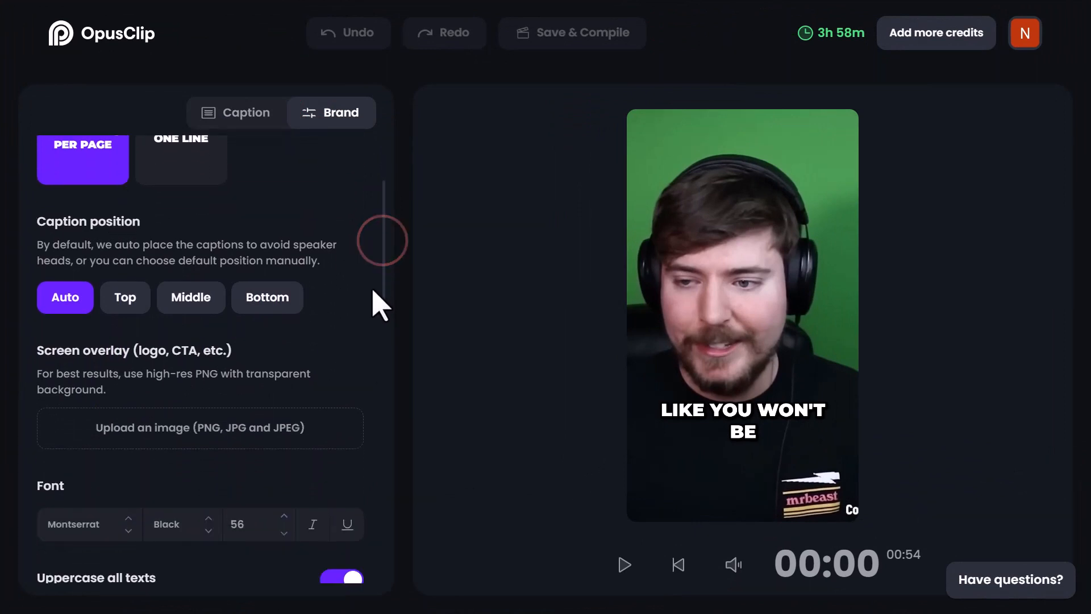
click(266, 296)
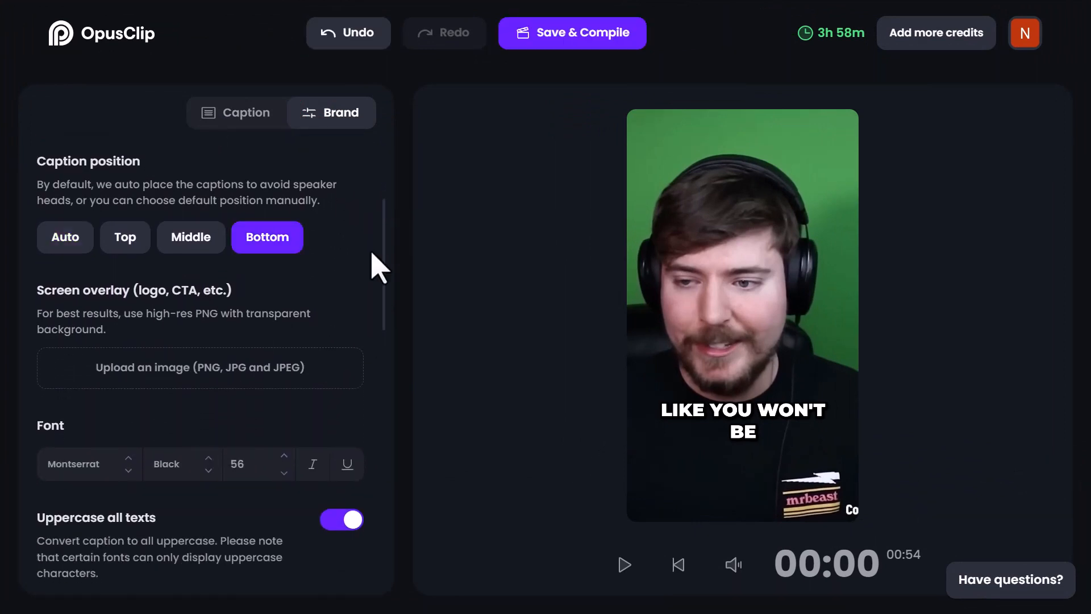
scroll(down, 3)
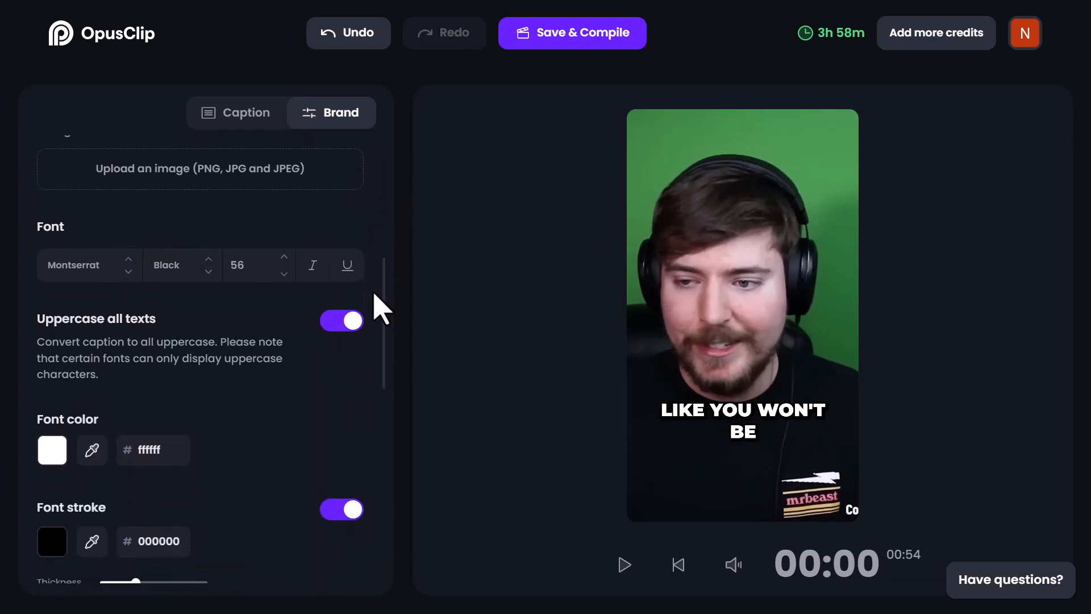
scroll(up, 3)
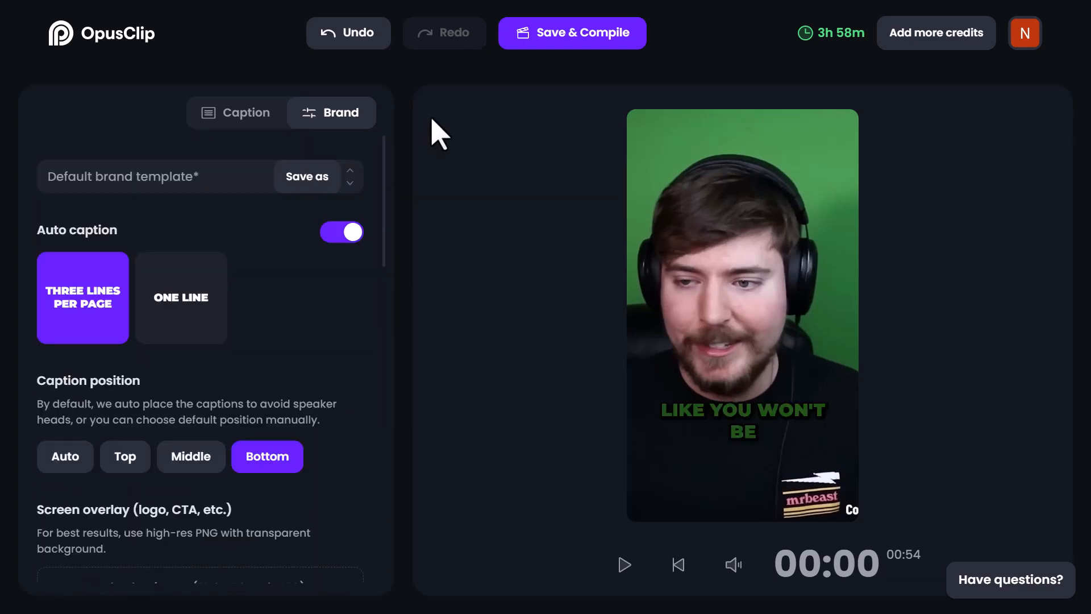
mouse_move(572, 33)
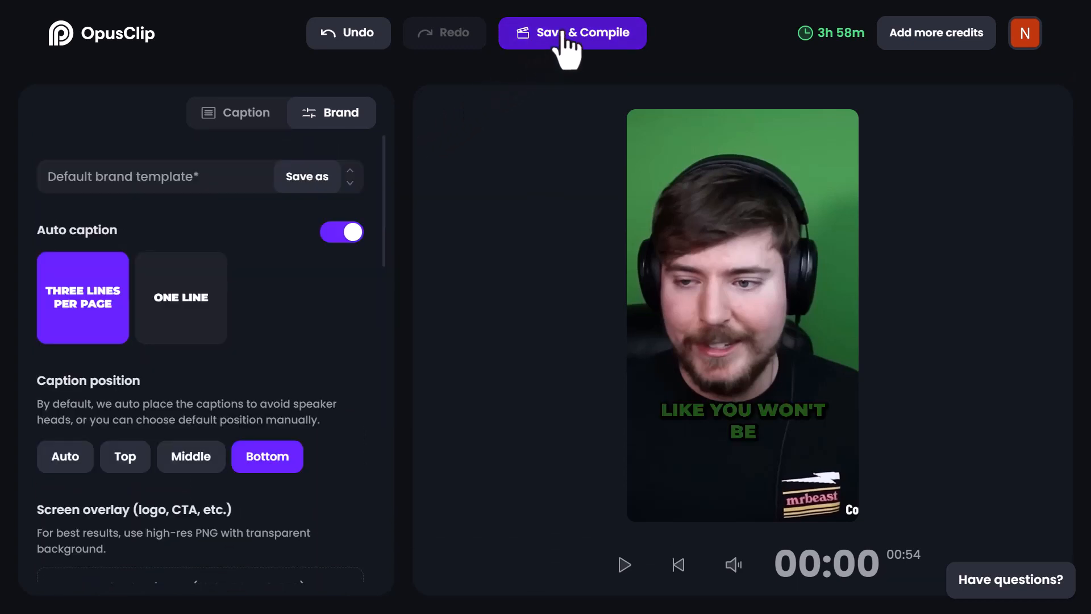
click(571, 33)
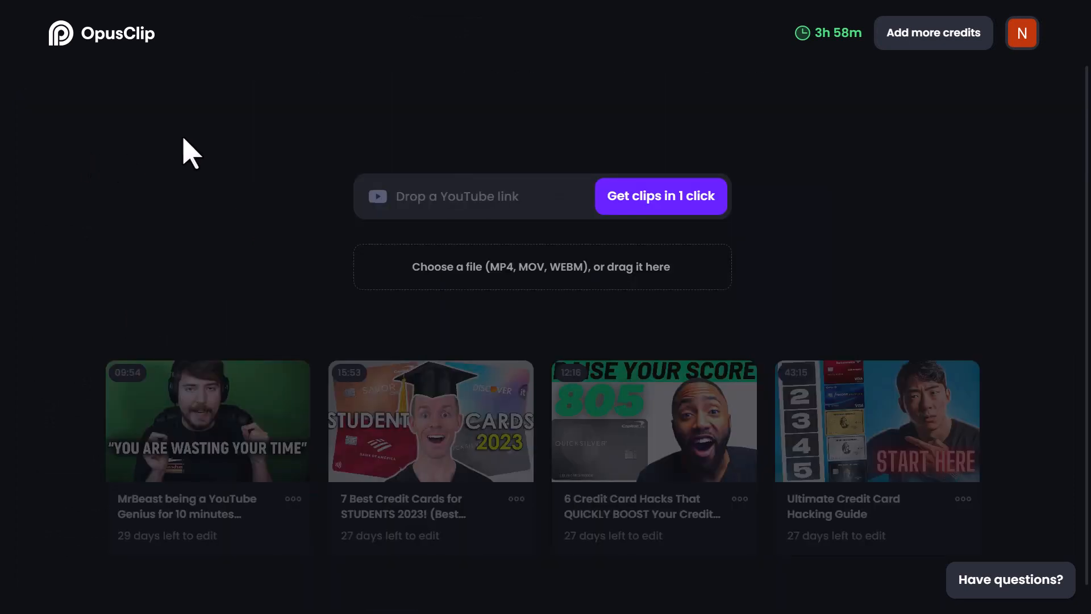
Step: Bring up the Add more credits plan offer (Essential $19/month)
click(934, 33)
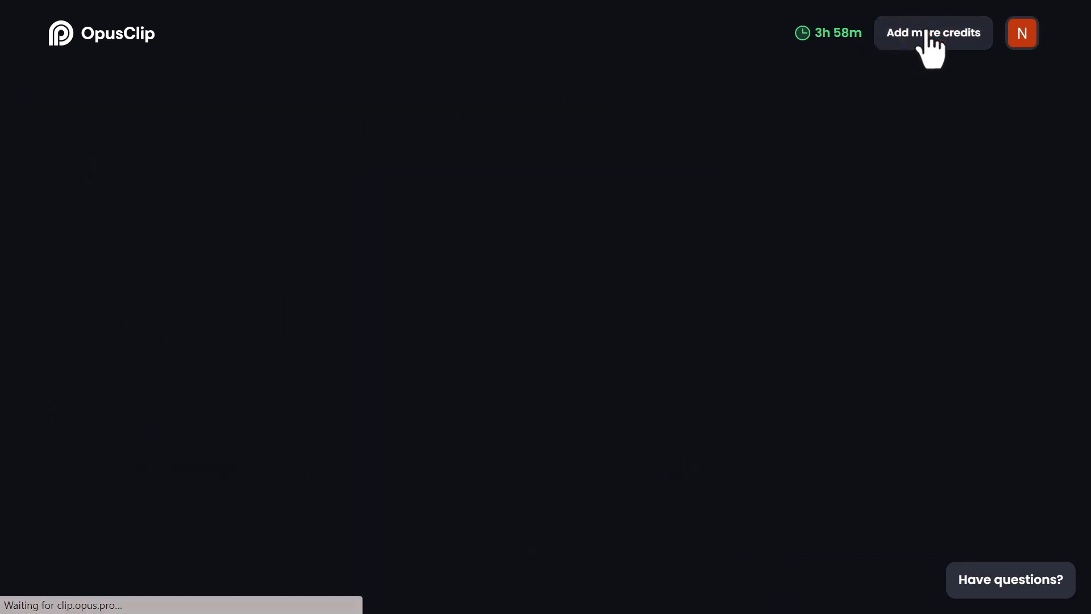
click(932, 33)
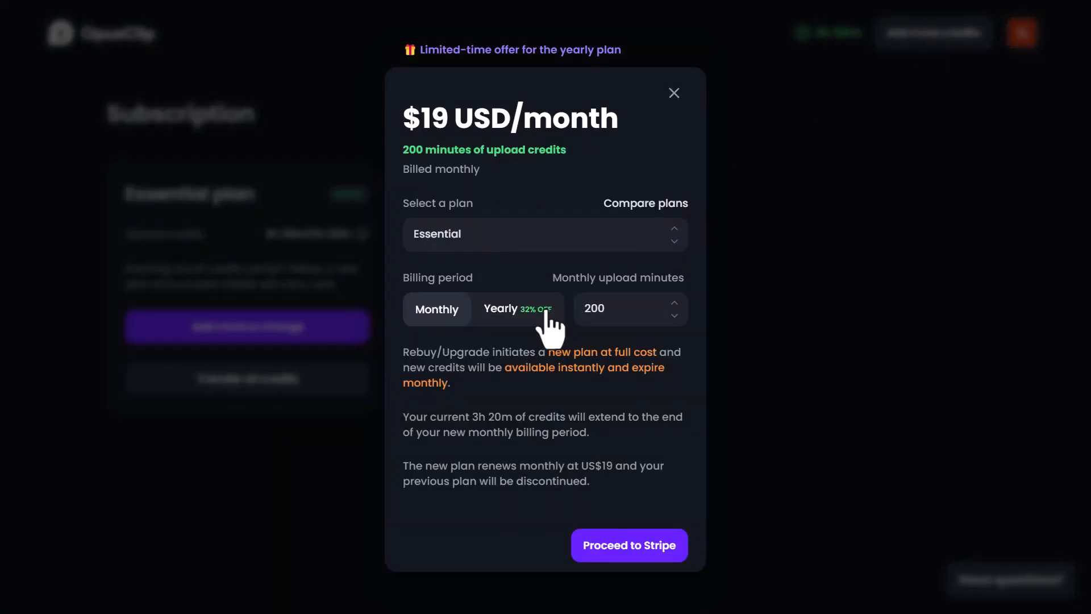
Step: Switch the Essential plan to Yearly billing with 600 monthly upload minutes ($468/year)
click(516, 308)
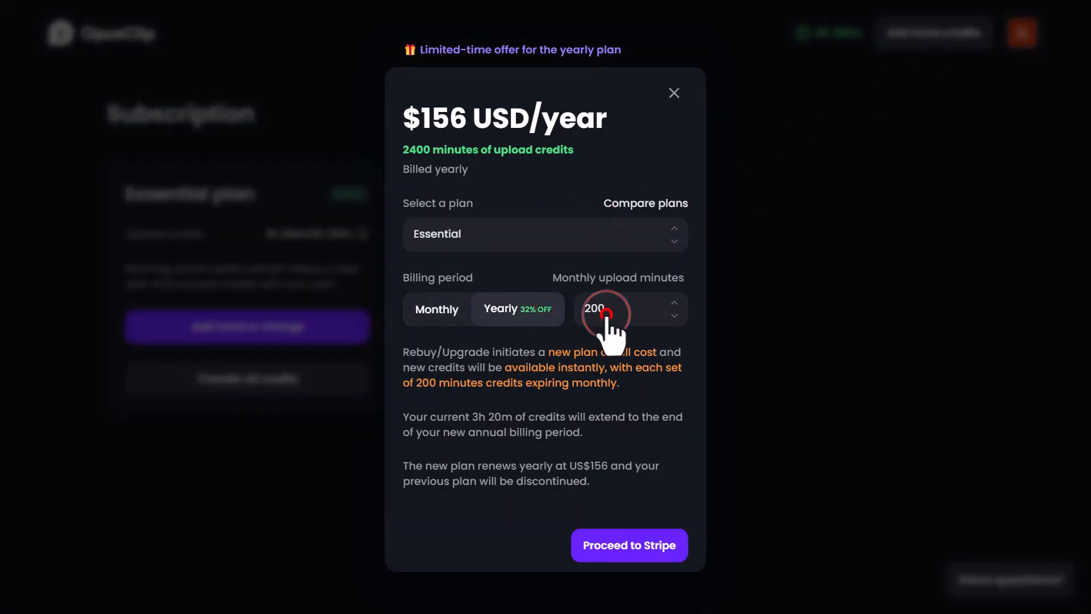
click(673, 303)
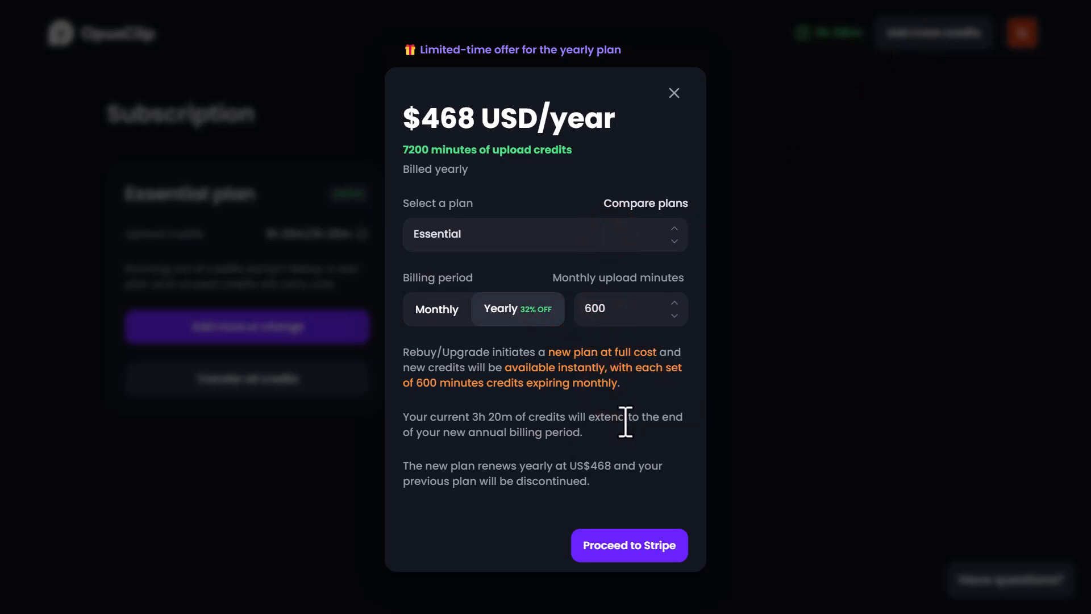
click(673, 93)
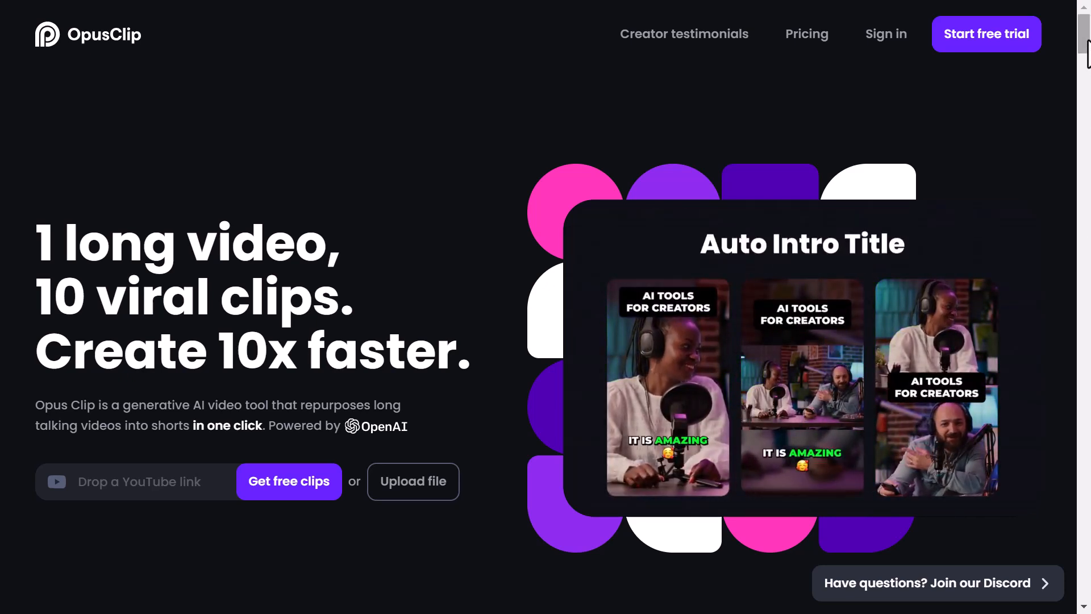
scroll(down, 3)
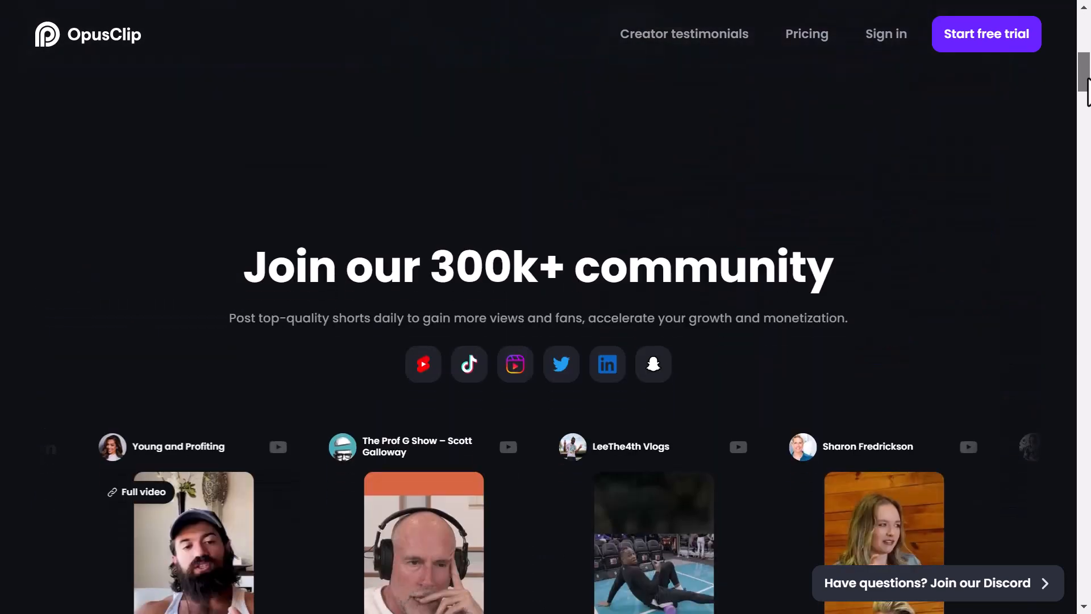
scroll(down, 3)
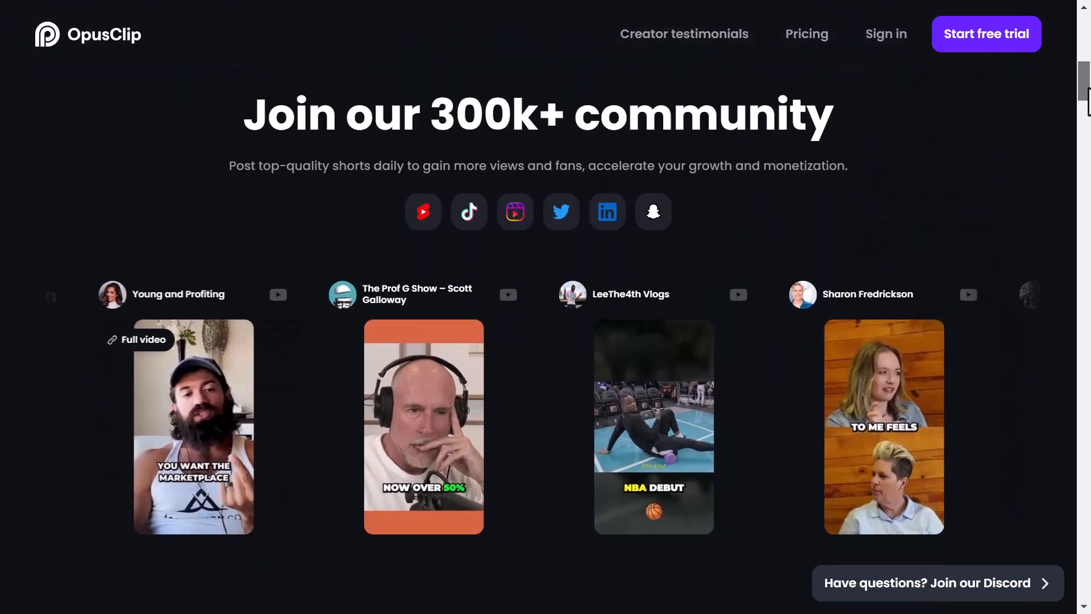